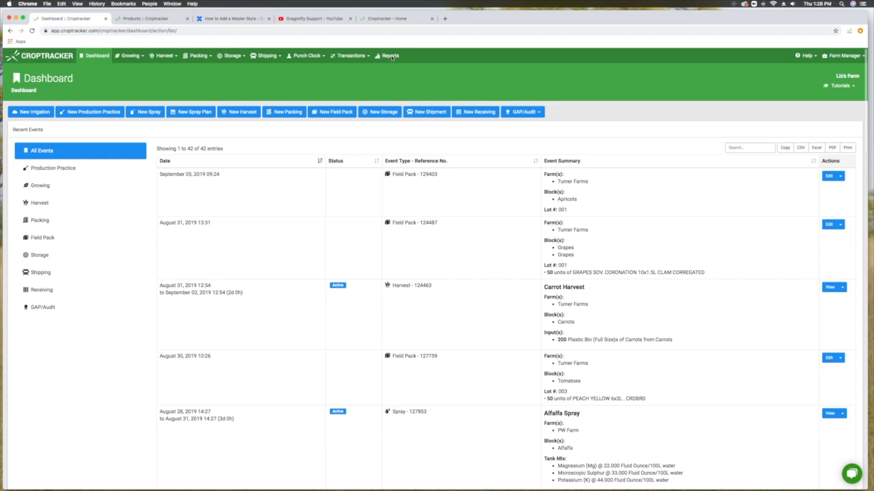
Step: Open Reports and scroll down the list to the generic Spray Records report
left_click(389, 55)
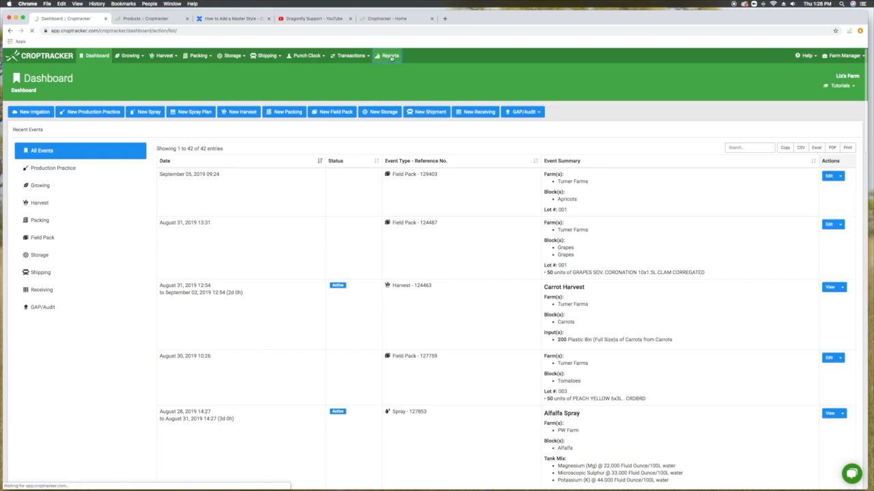
left_click(388, 55)
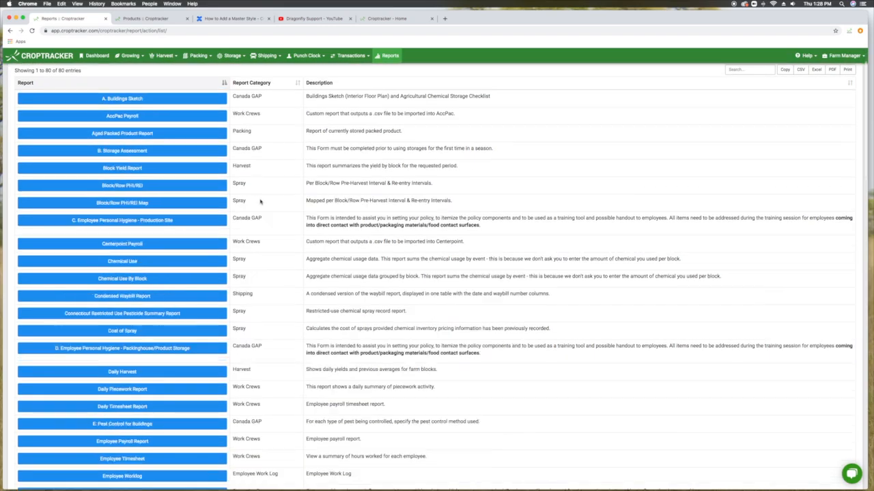
scroll("down", 3)
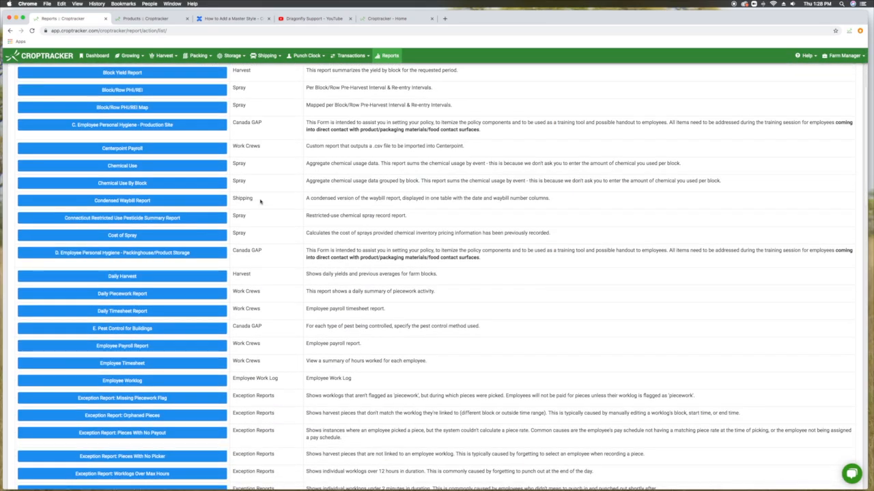
scroll("down", 3)
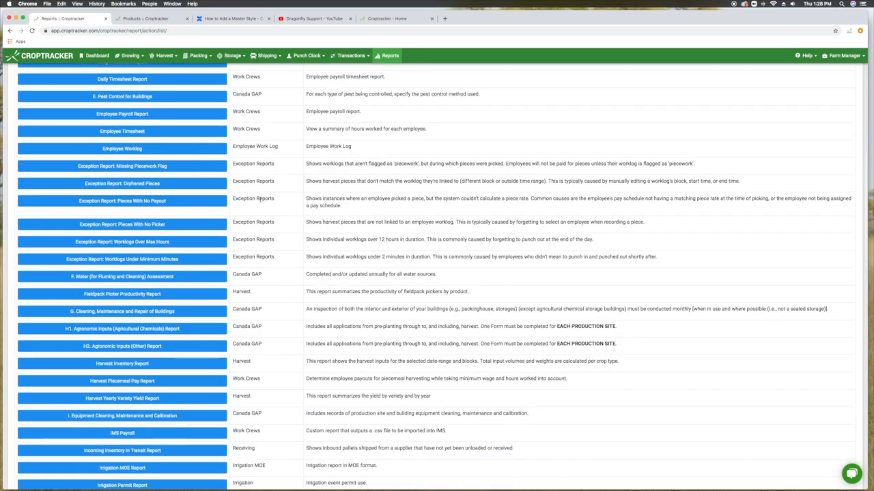
scroll("down", 3)
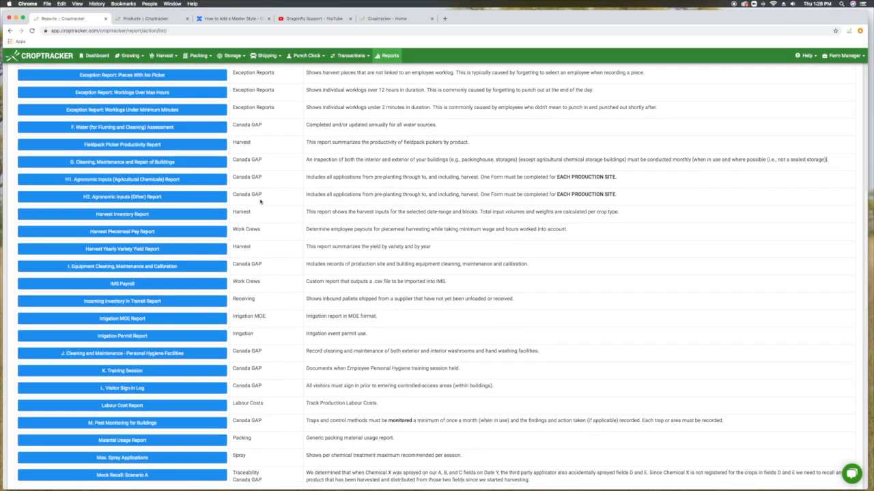
scroll("down", 3)
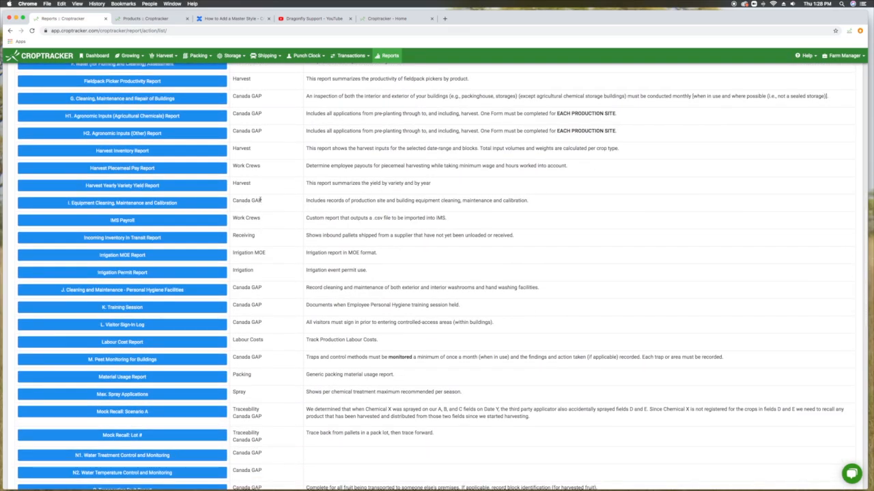
scroll("down", 3)
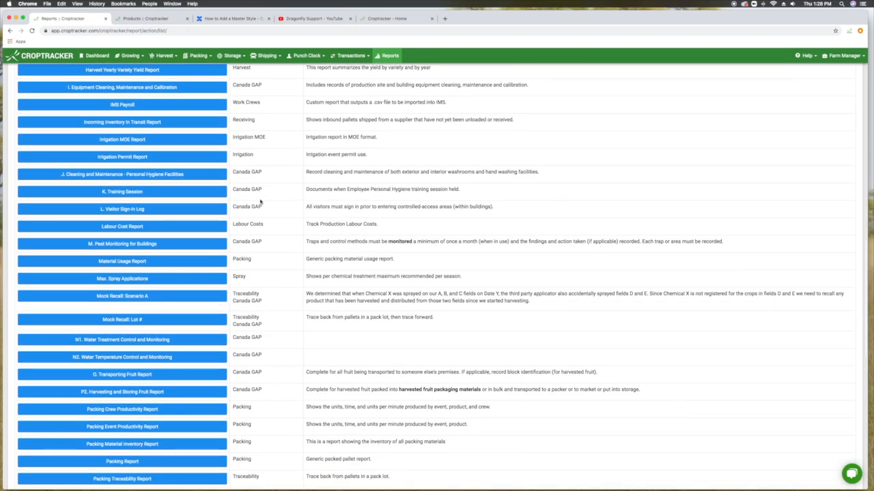
scroll("down", 3)
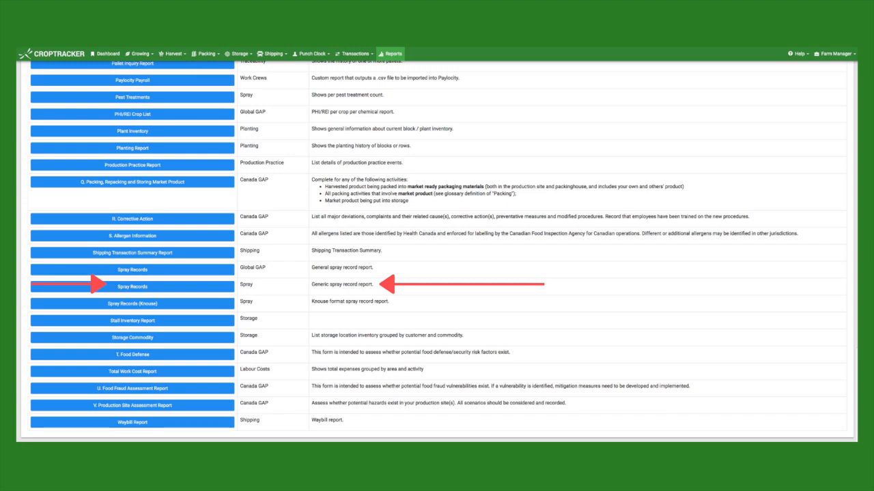
Step: Open the Generic spray record report (Spray Records)
left_click(132, 286)
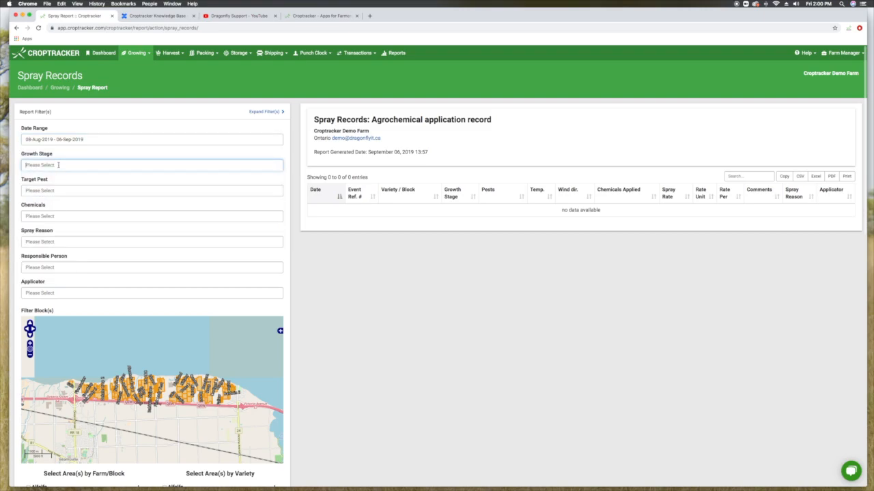
Step: Check the Target Pest and Applicator filters, then apply to list the eight spray applications
left_click(151, 190)
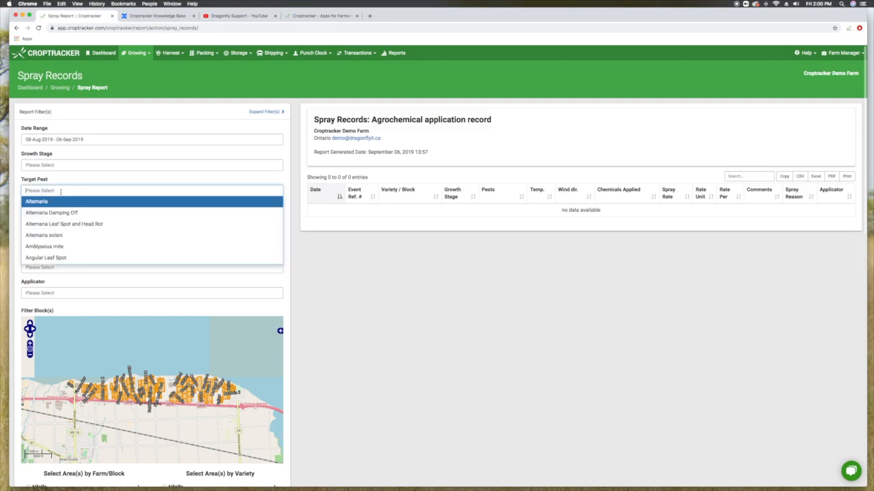
left_click(151, 217)
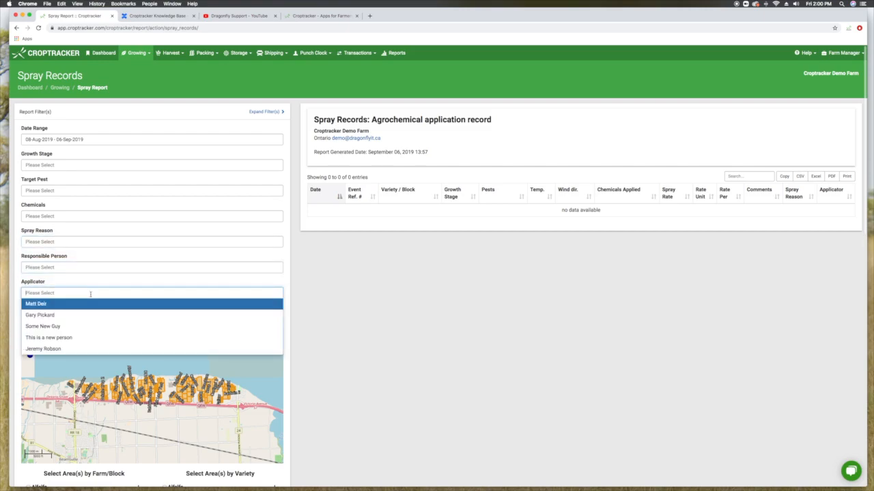
scroll("down", 3)
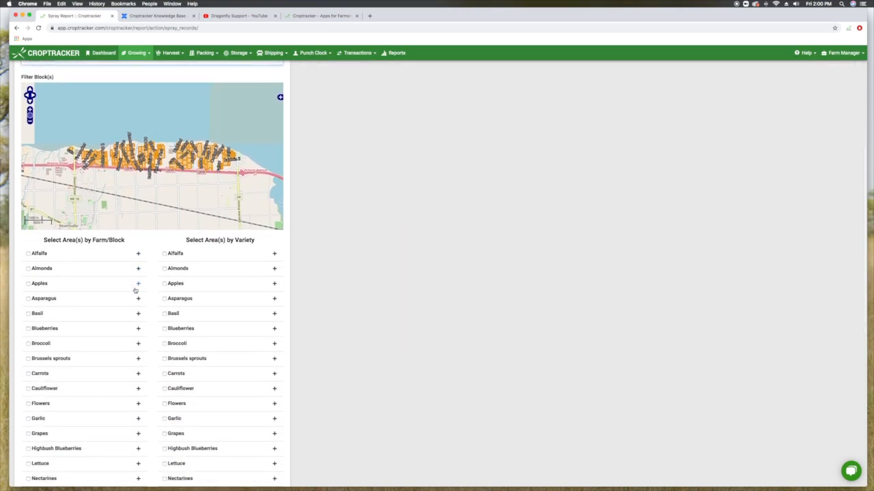
scroll("down", 3)
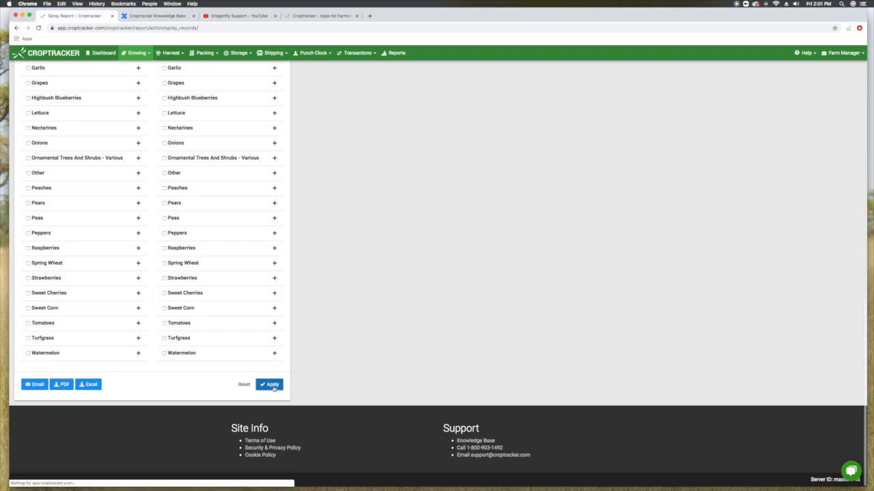
left_click(269, 384)
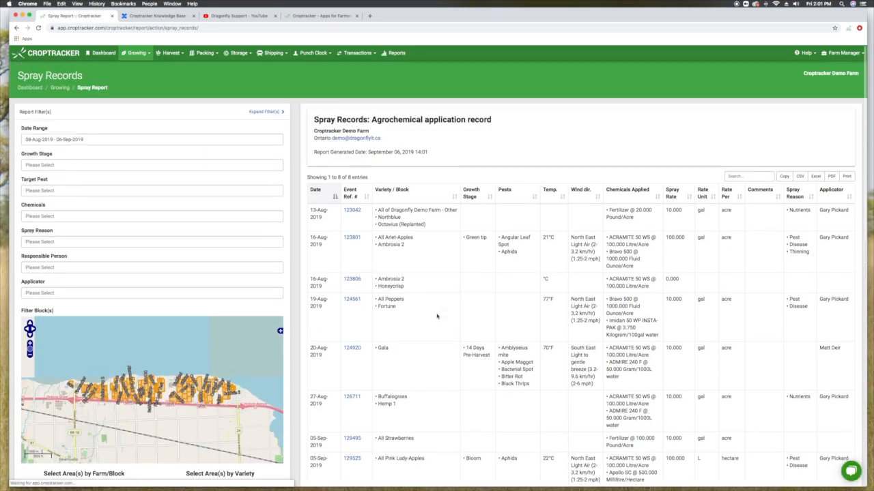
scroll("down", 3)
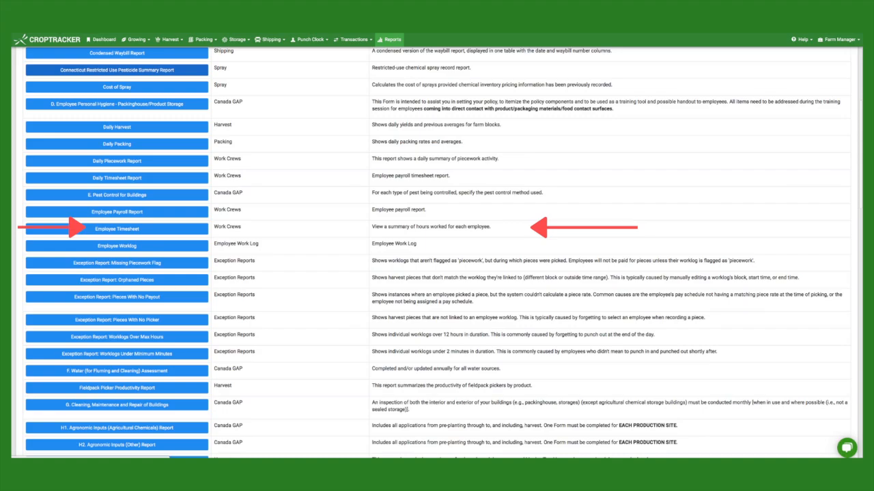
Step: Open the Employee Timesheet report from the Reports list
left_click(116, 229)
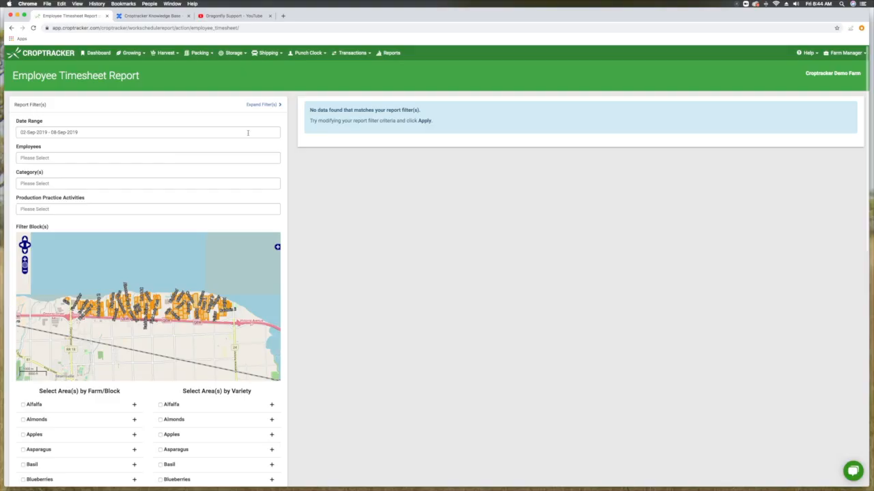
mouse_move(237, 116)
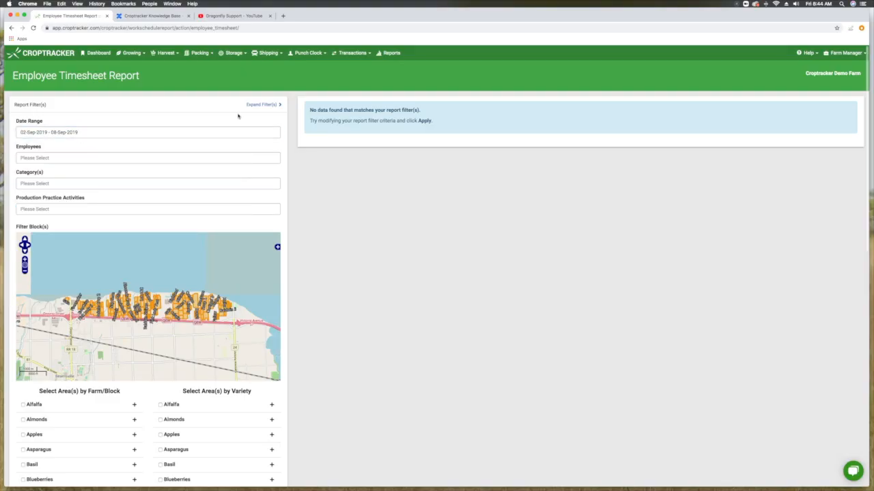
Step: Add two Apple Pickers to the Employees filter and scroll through the area filters
left_click(147, 158)
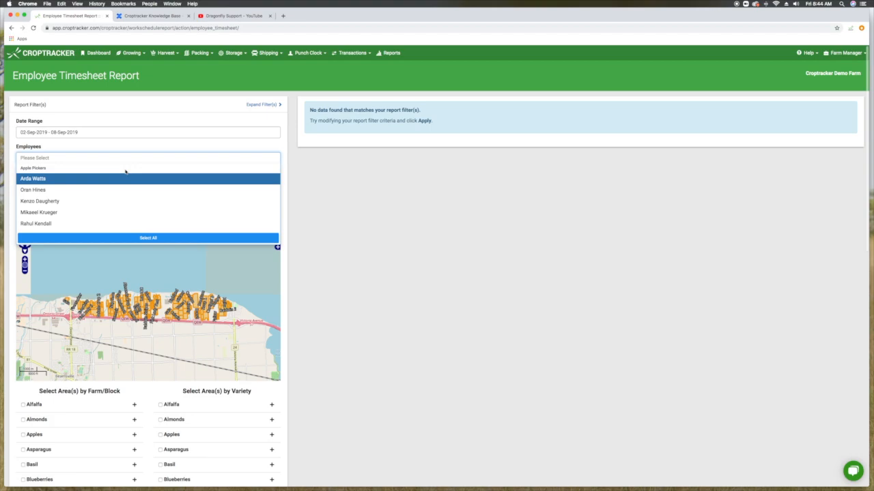
left_click(32, 178)
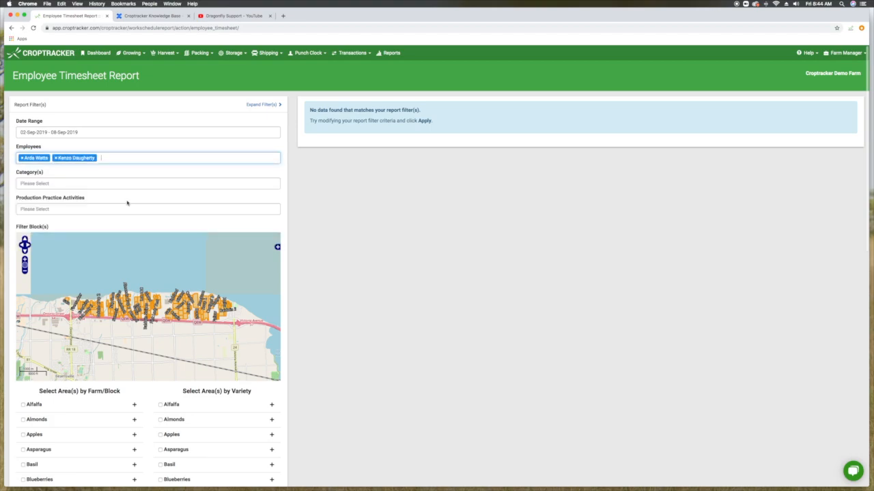
left_click(147, 183)
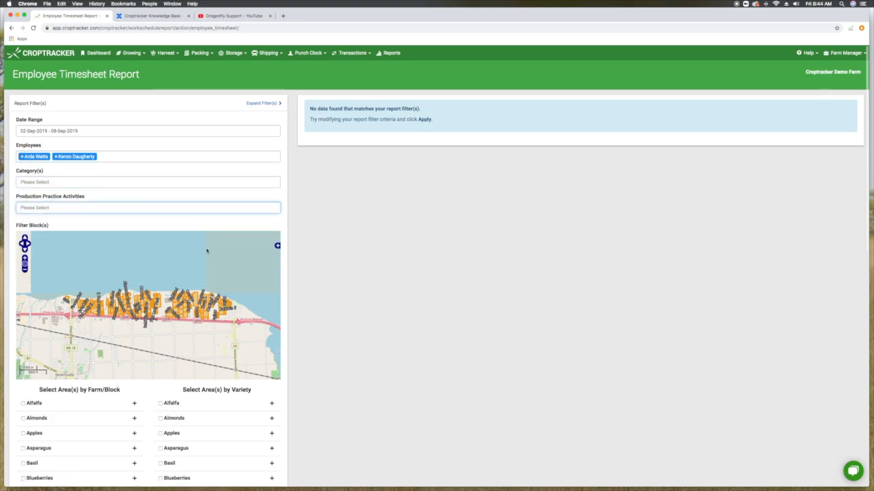
scroll("down", 3)
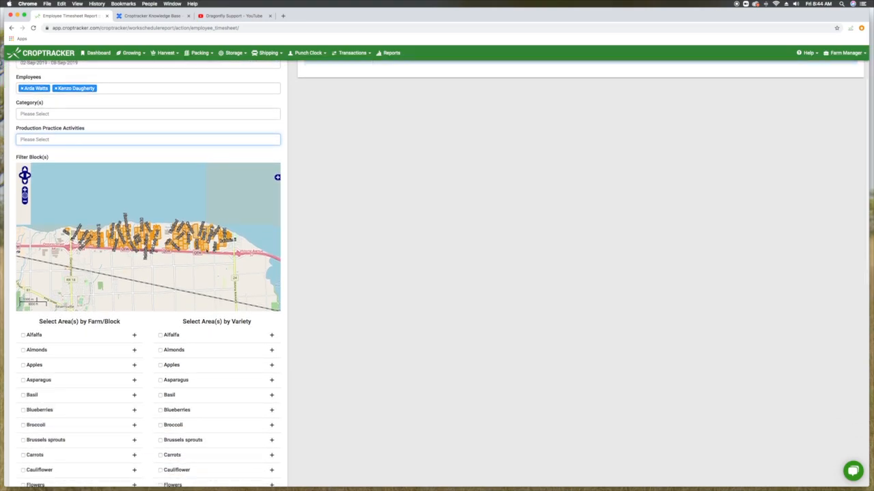
scroll("down", 3)
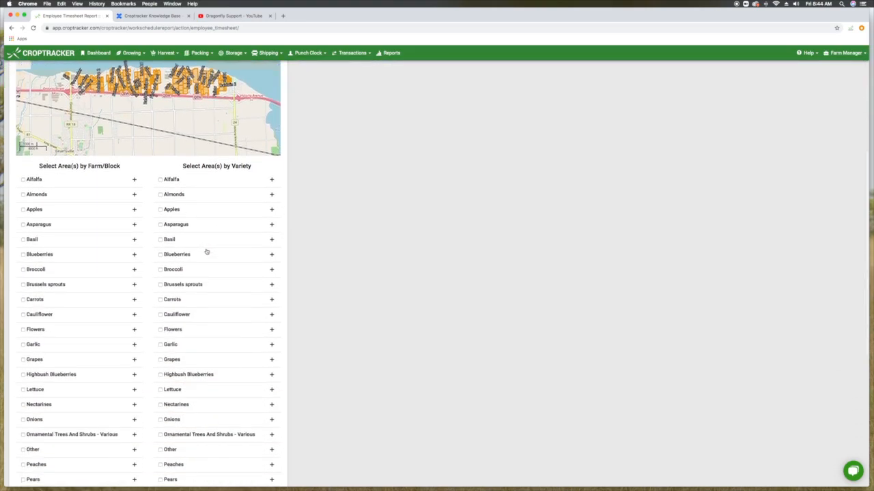
scroll("down", 3)
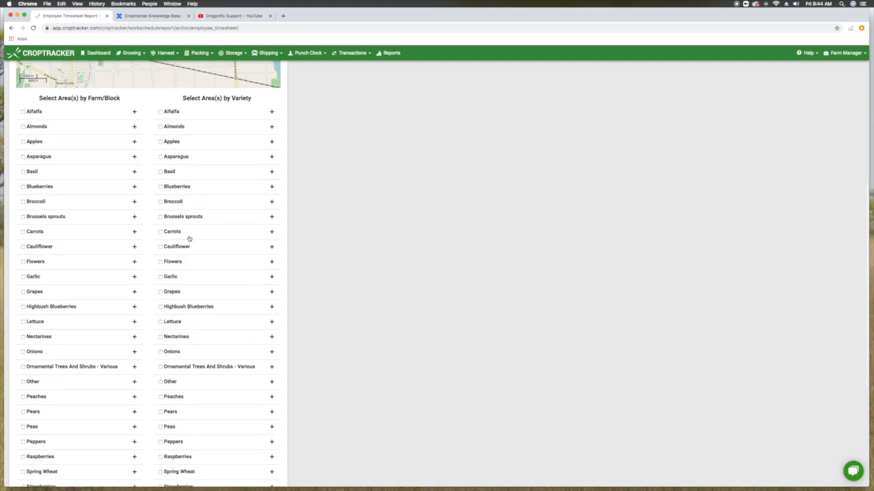
mouse_move(210, 242)
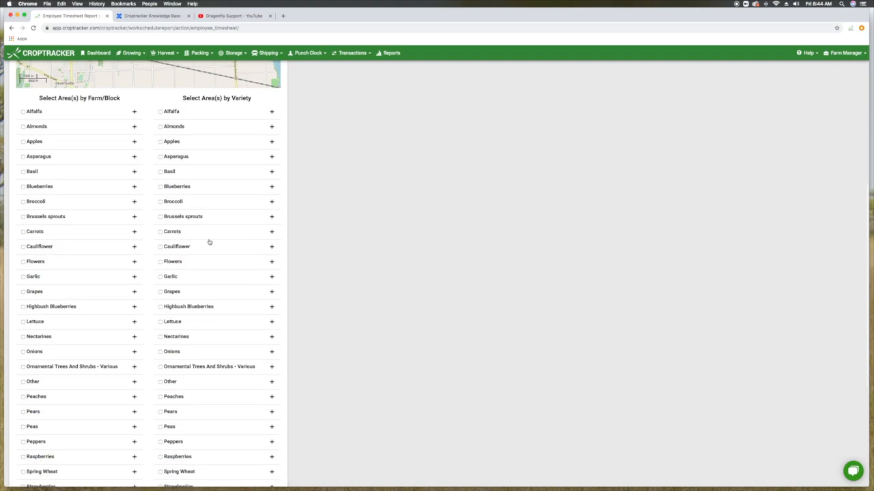
scroll("down", 3)
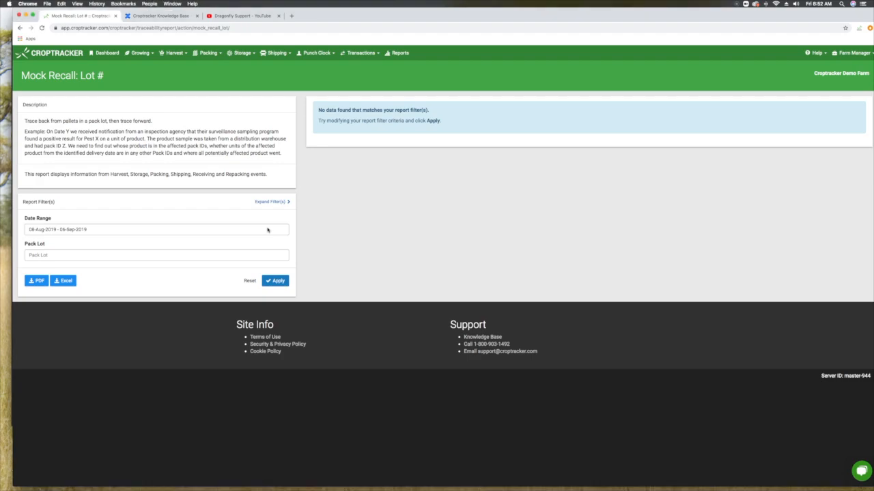
Step: Apply the Mock Recall report for all pack lots and review the flow diagram and summaries
left_click(275, 281)
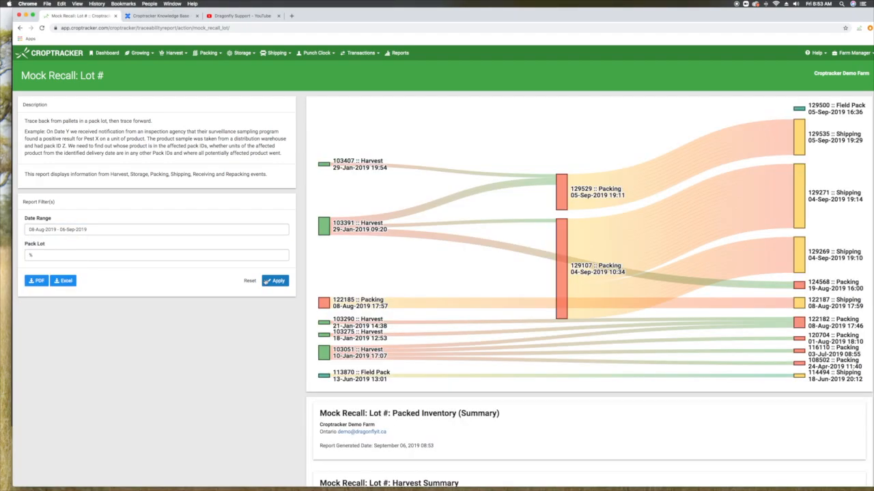
left_click(275, 280)
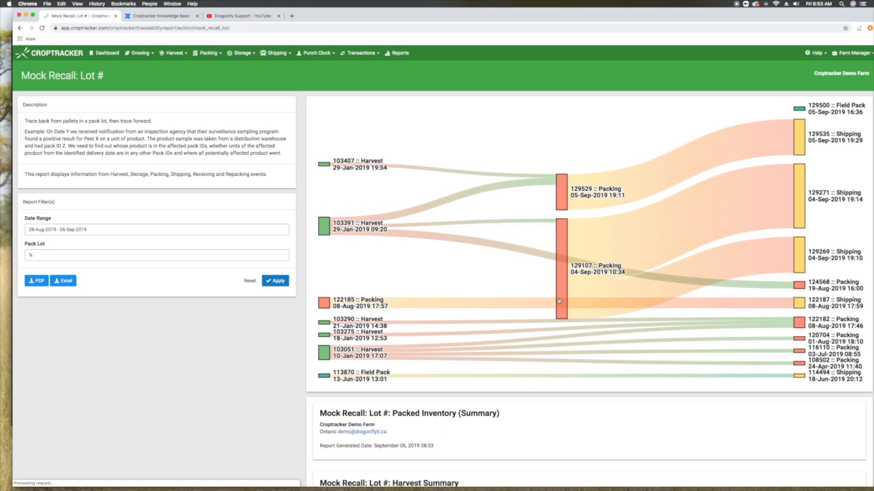
scroll("down", 3)
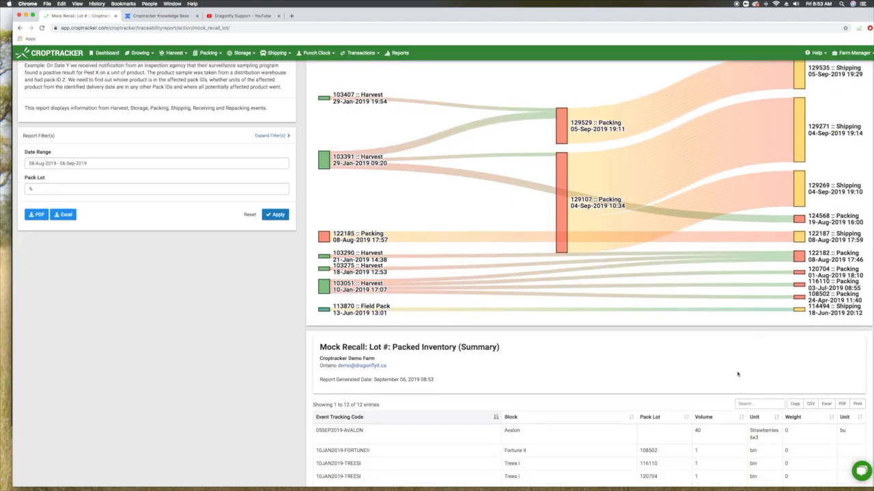
scroll("down", 3)
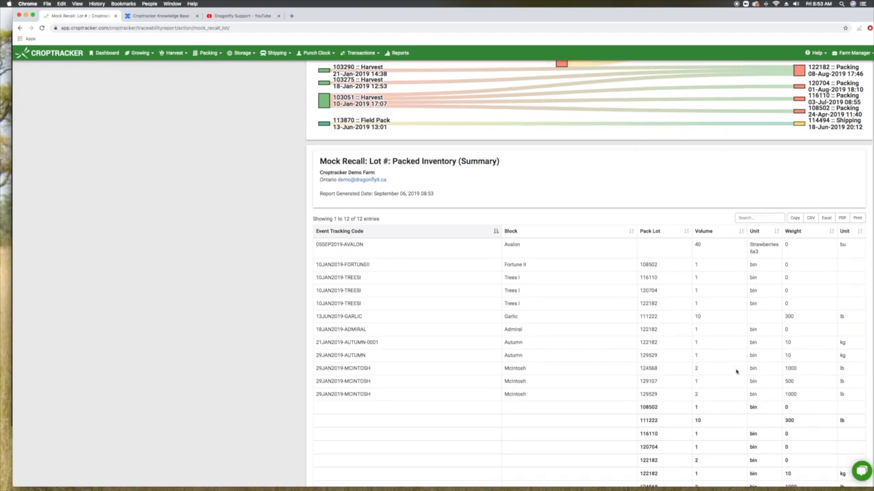
scroll("down", 3)
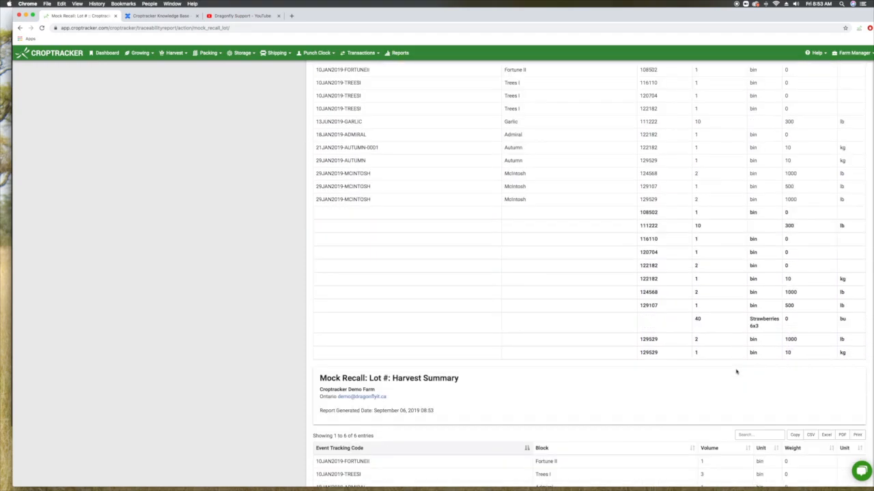
scroll("down", 3)
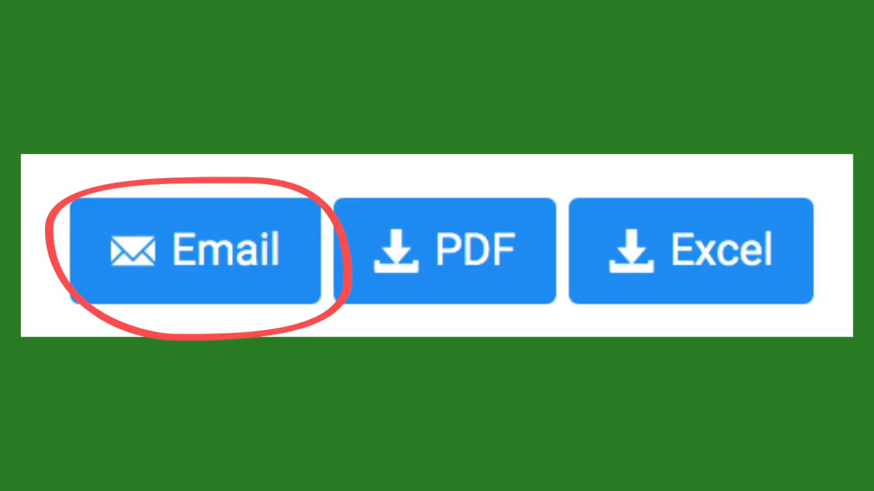
Step: Show the Email Report form, then export the Spray Records report as a PDF
left_click(34, 385)
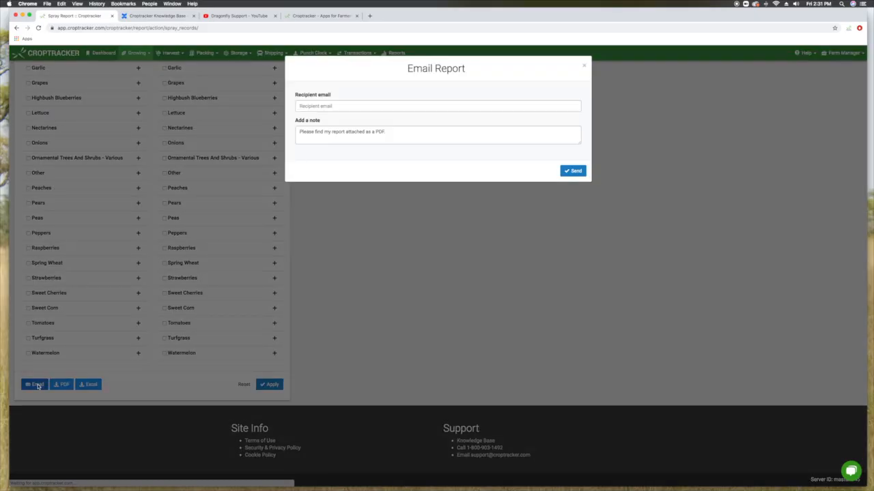
left_click(437, 105)
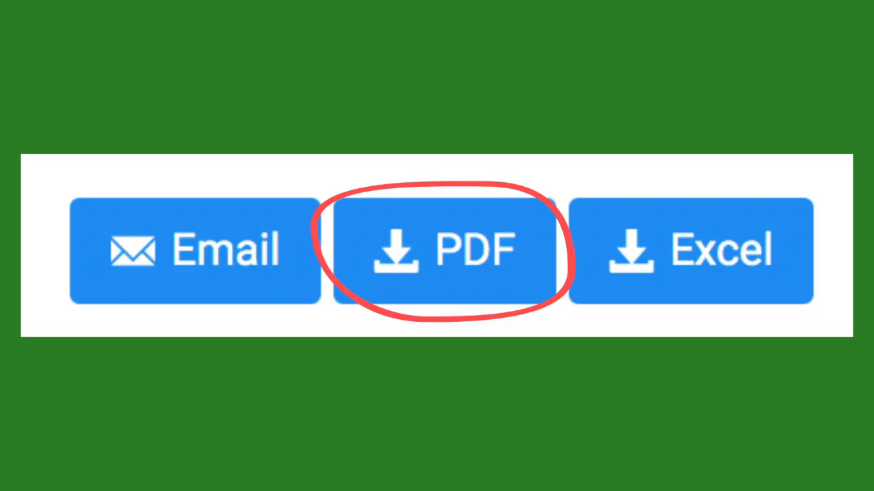
left_click(444, 250)
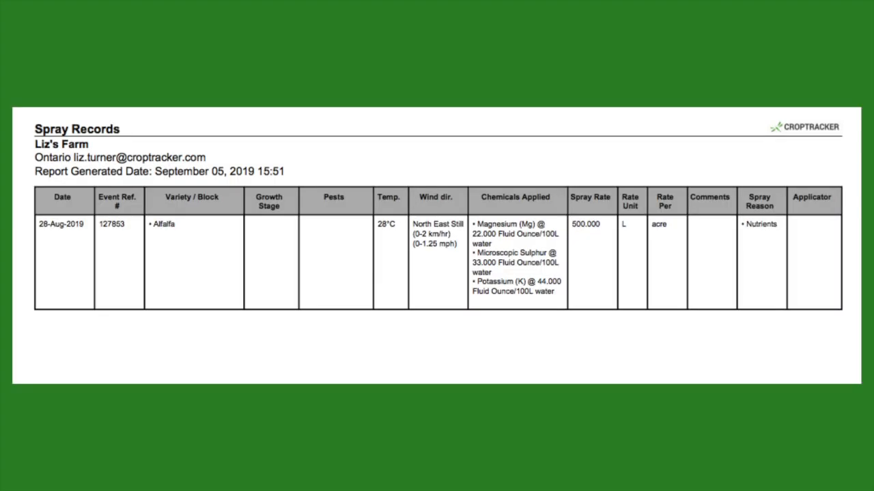